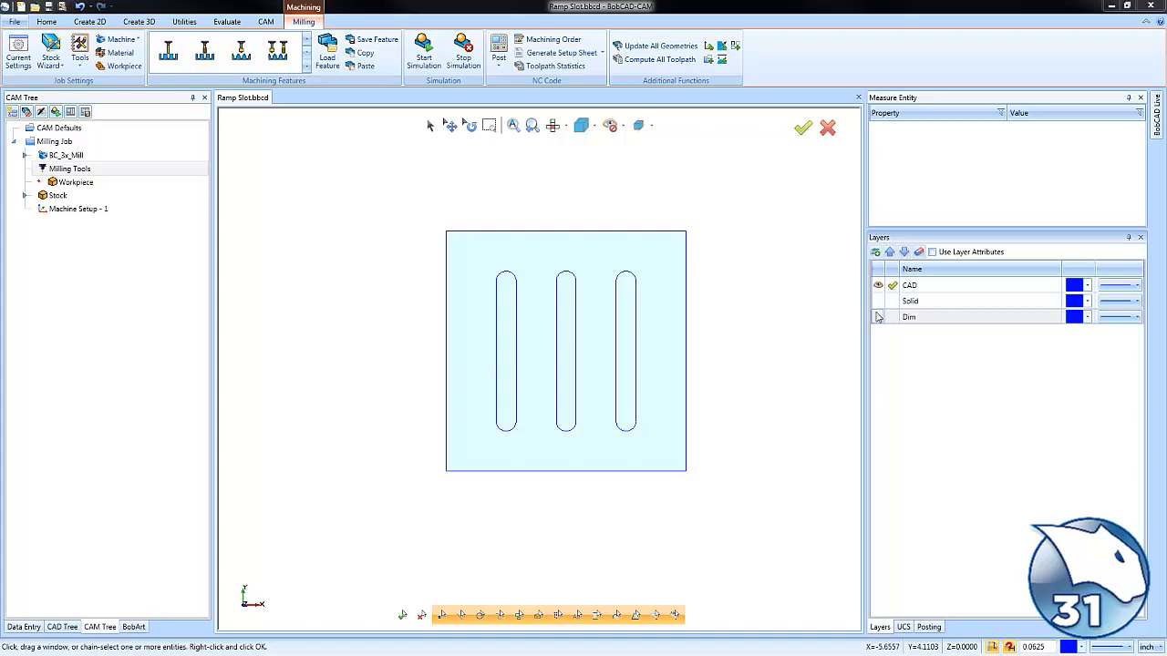
Step: Toggle the plate solid and slot dimensions on and off to review the geometry
{"action": "left_click", "coordinate": [878, 301]}
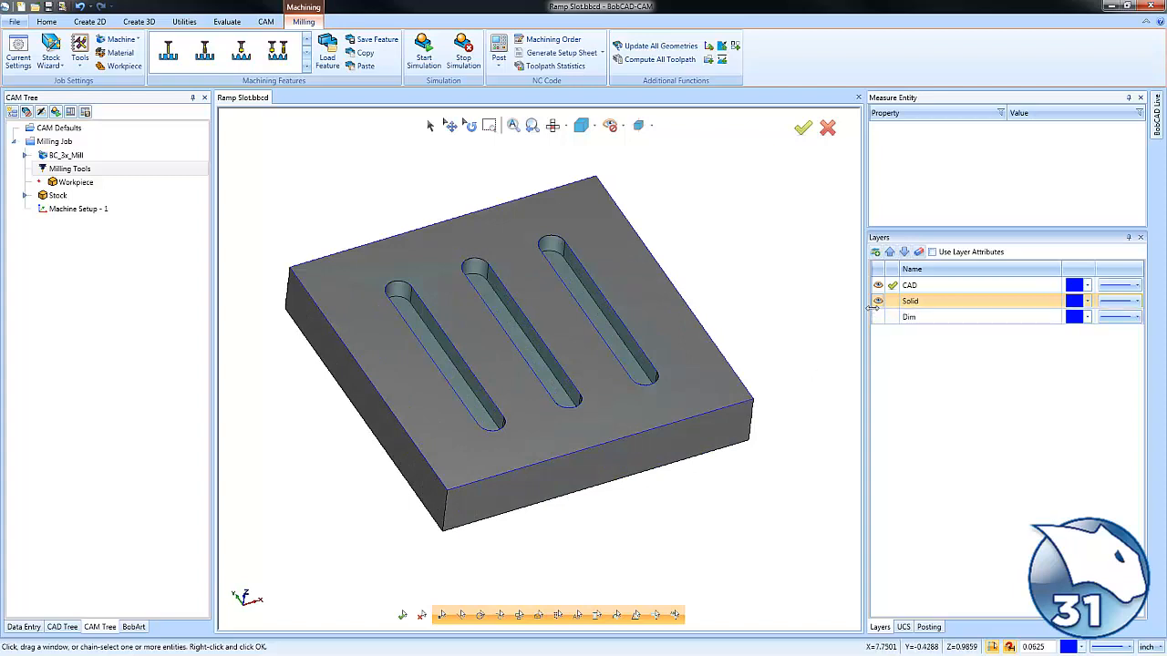
{"action": "left_click", "coordinate": [878, 301]}
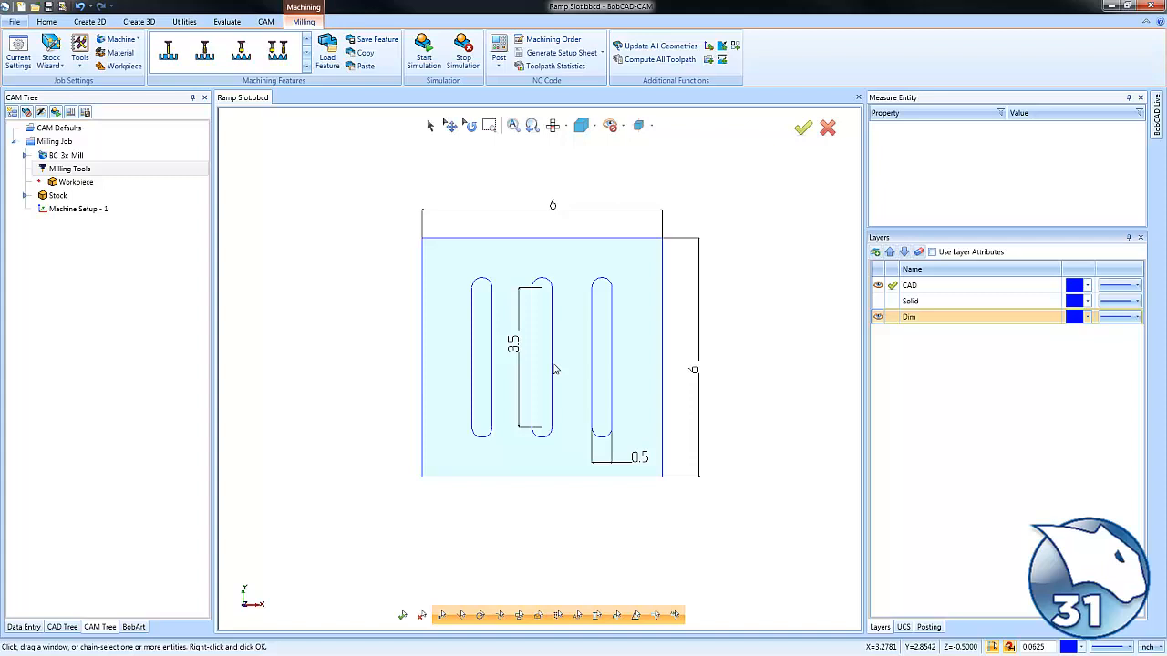
{"action": "mouse_move", "coordinate": [601, 377]}
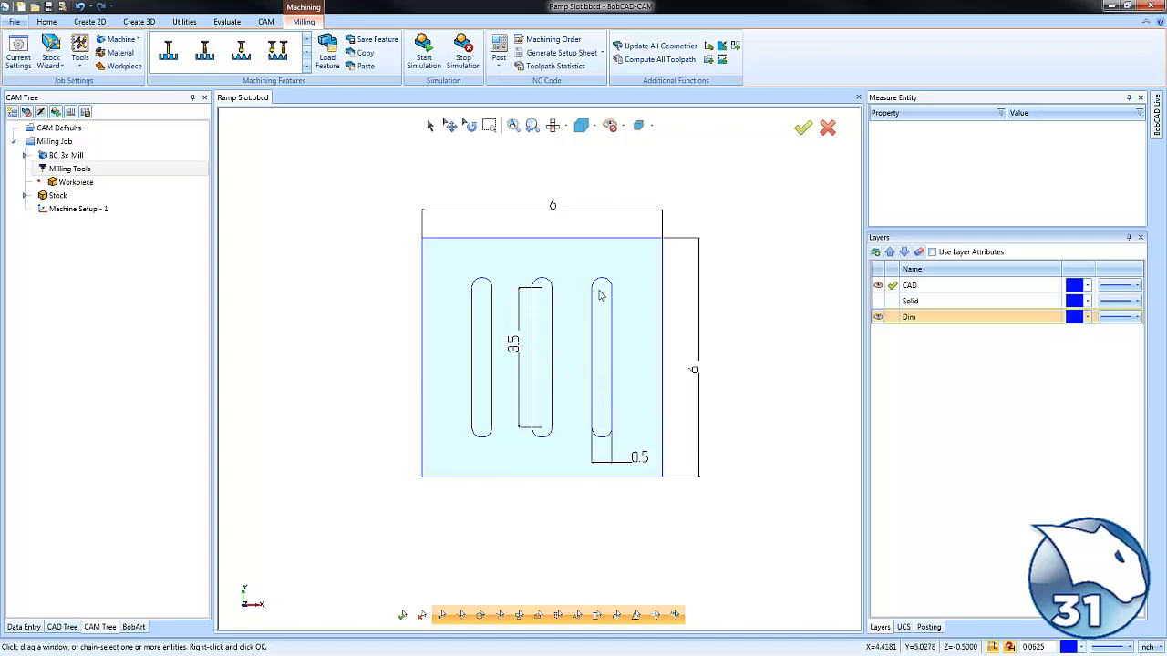
{"action": "mouse_move", "coordinate": [605, 398]}
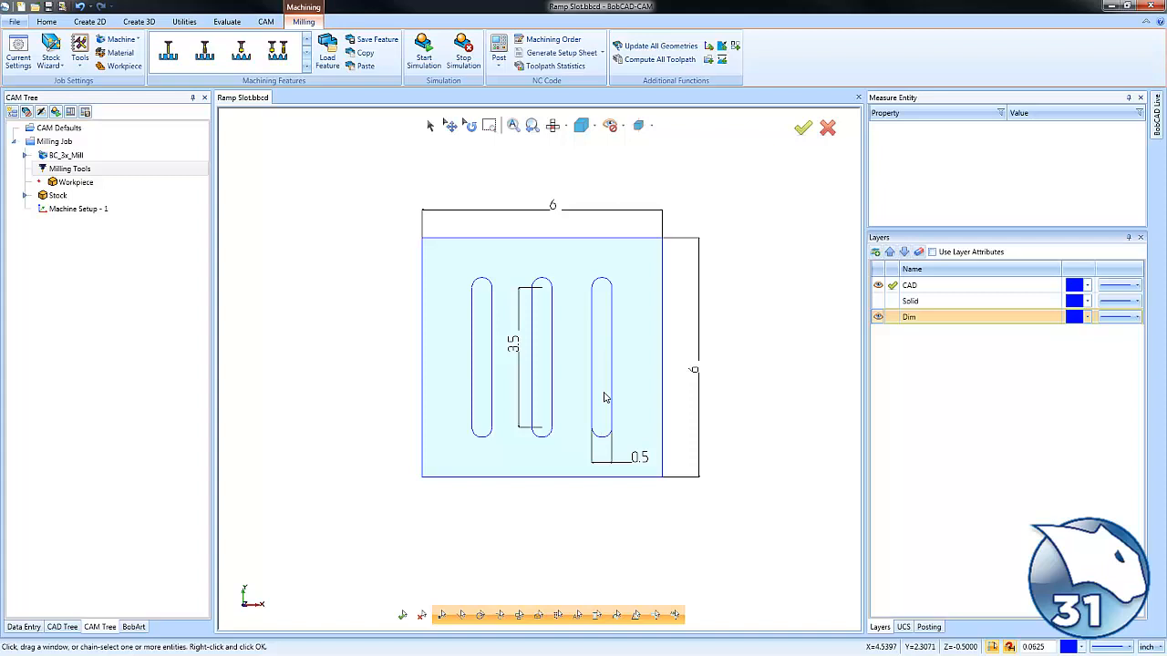
{"action": "left_click", "coordinate": [878, 316]}
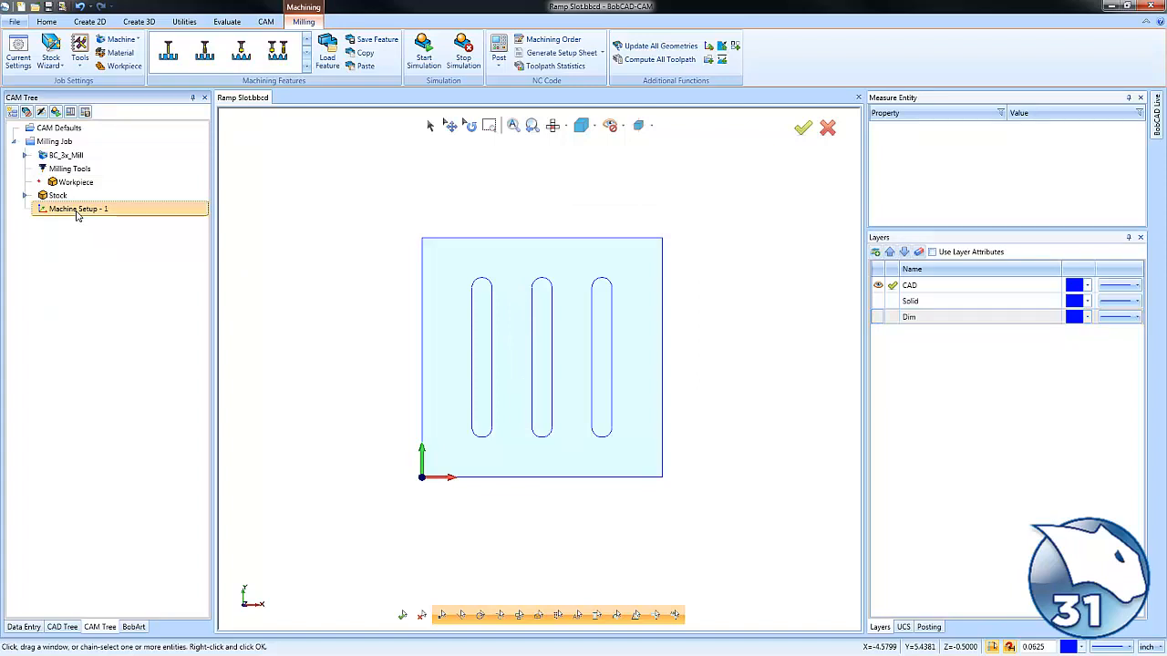
Step: Create a Mill 2 Axis feature under Machine Setup - 1 with Chain-1, Chain-2 and Chain-3 selected
{"action": "right_click", "coordinate": [77, 209]}
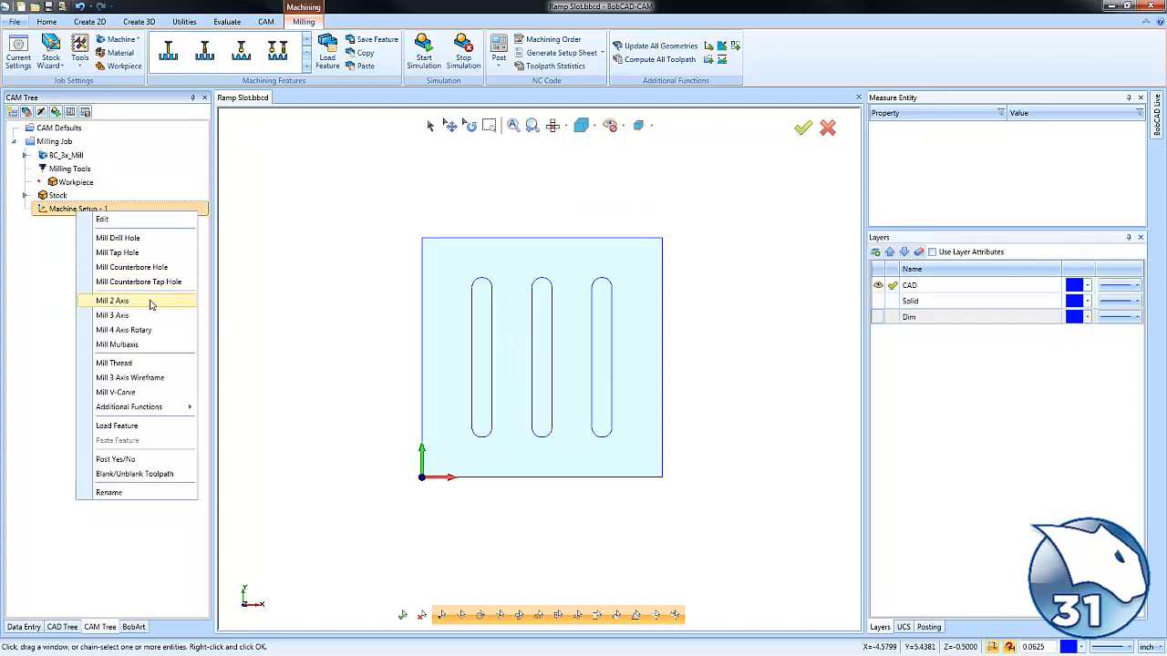
{"action": "left_click", "coordinate": [112, 301]}
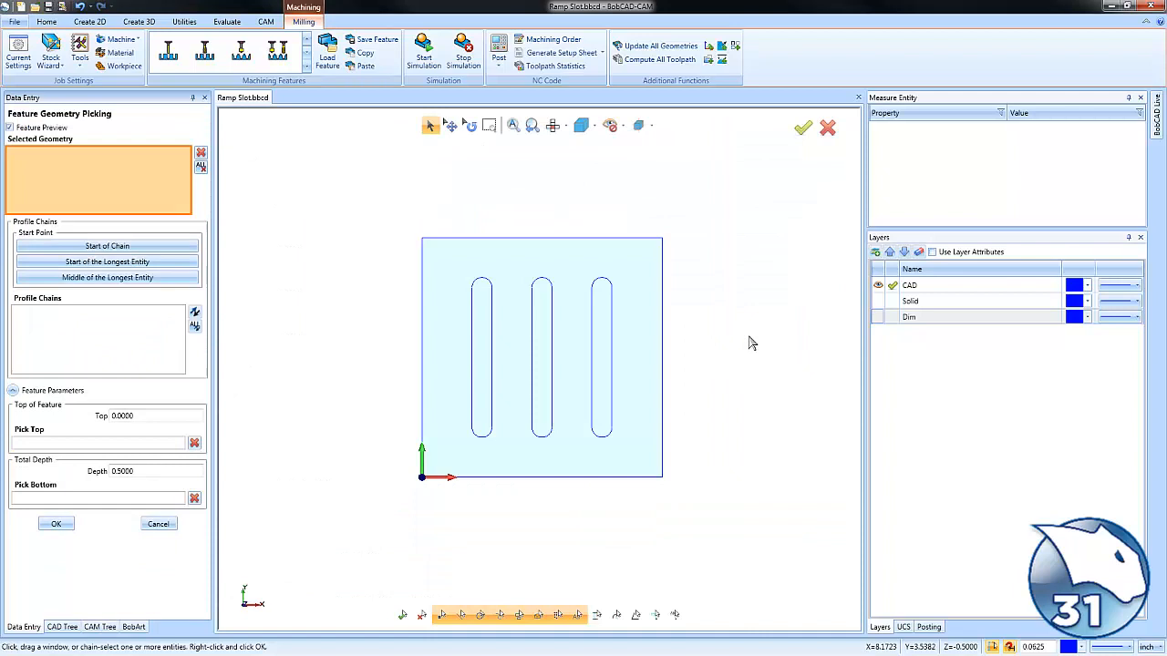
{"action": "mouse_move", "coordinate": [492, 312]}
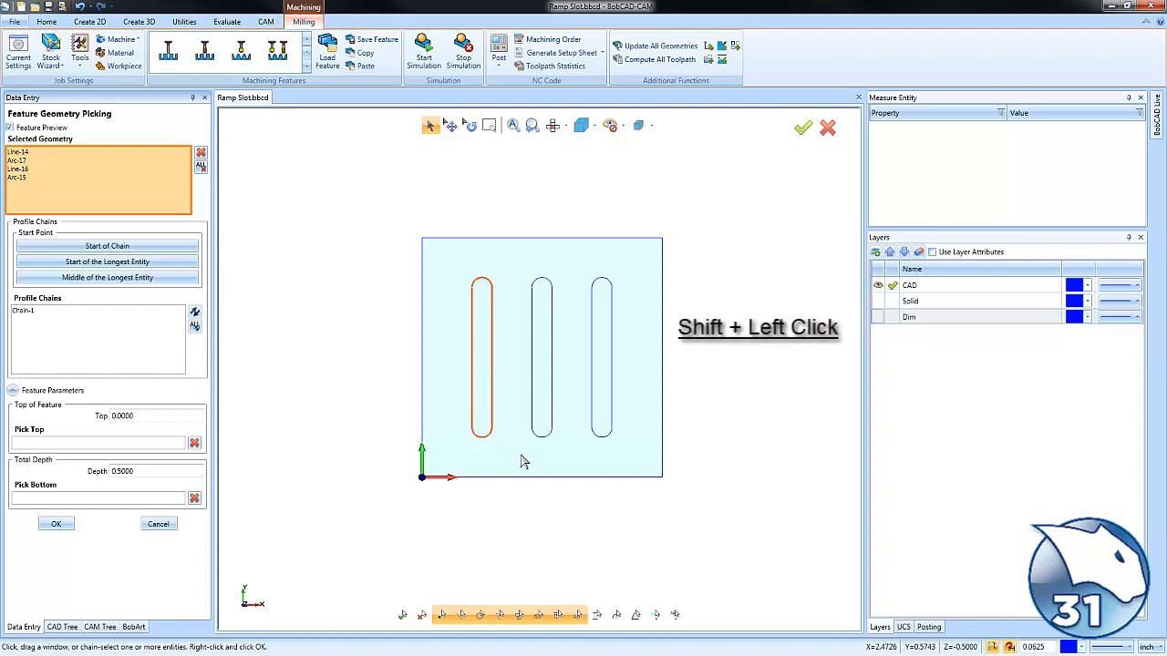
{"action": "left_click", "coordinate": [542, 356]}
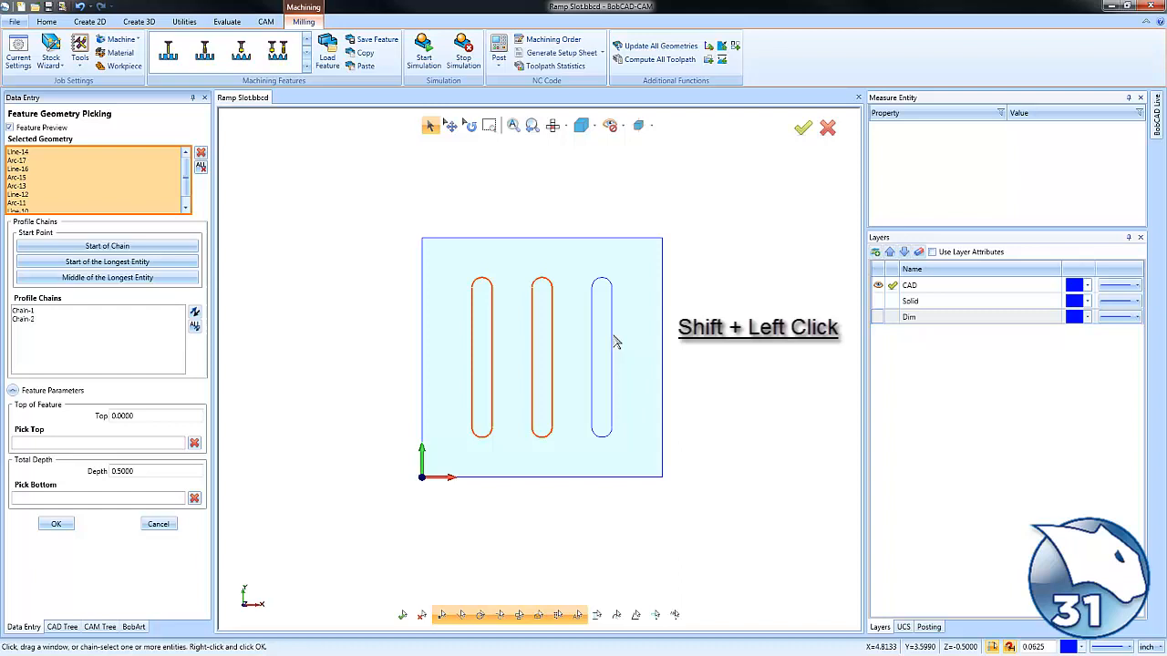
{"action": "left_click", "coordinate": [601, 346]}
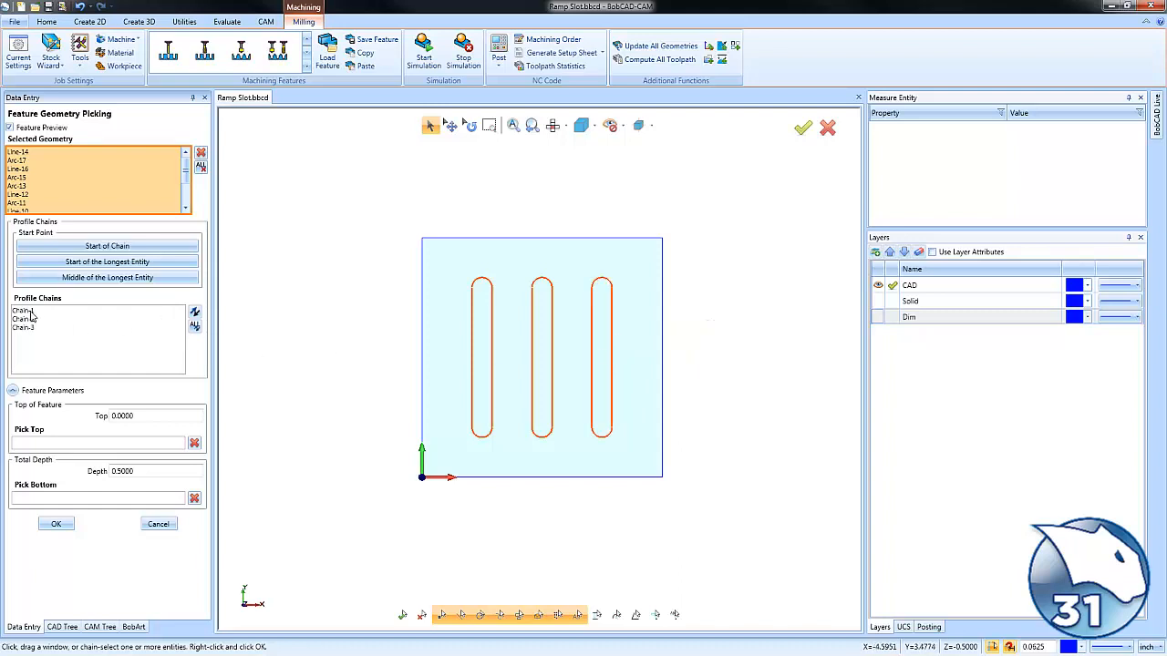
{"action": "left_click", "coordinate": [25, 328]}
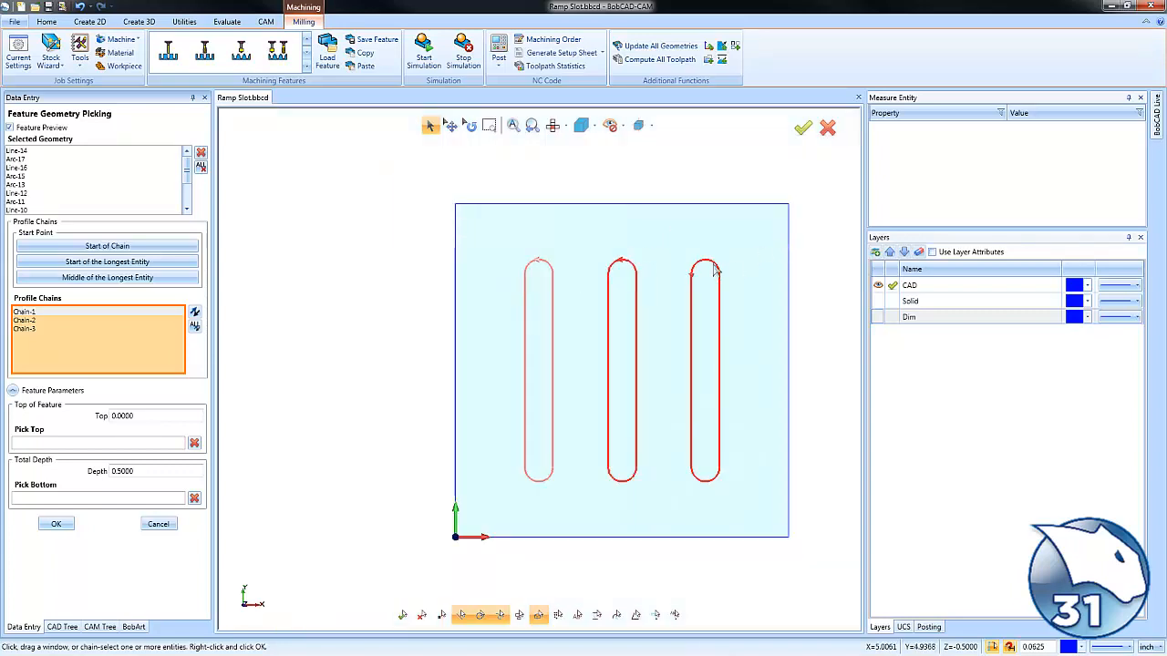
{"action": "mouse_move", "coordinate": [750, 323]}
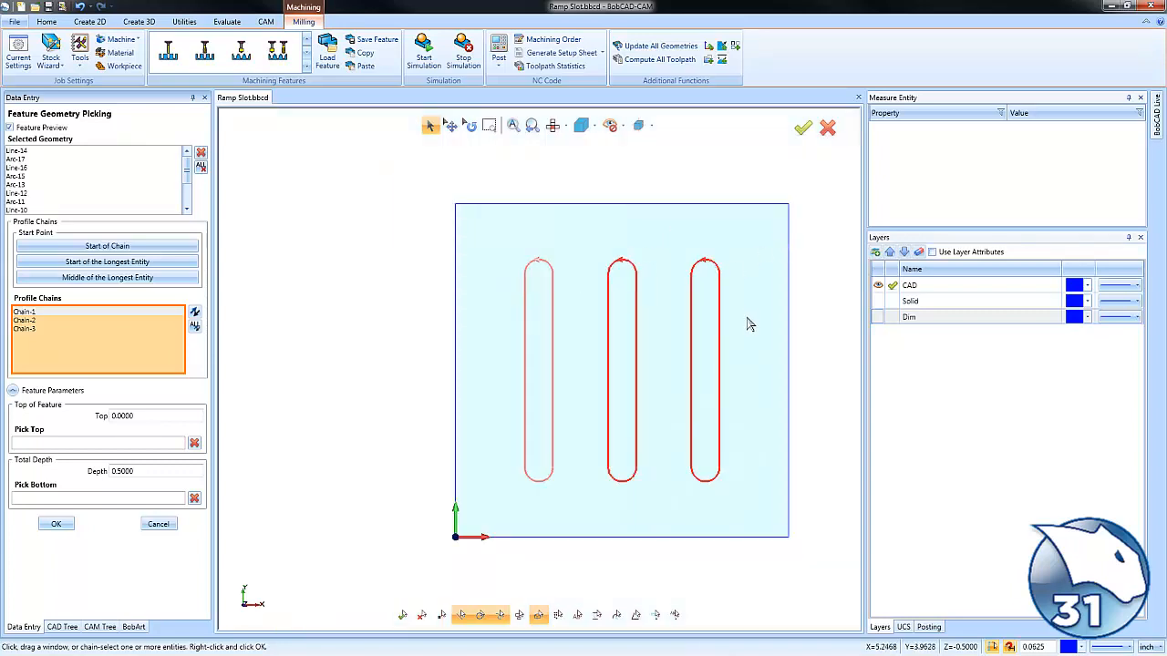
{"action": "mouse_move", "coordinate": [705, 332]}
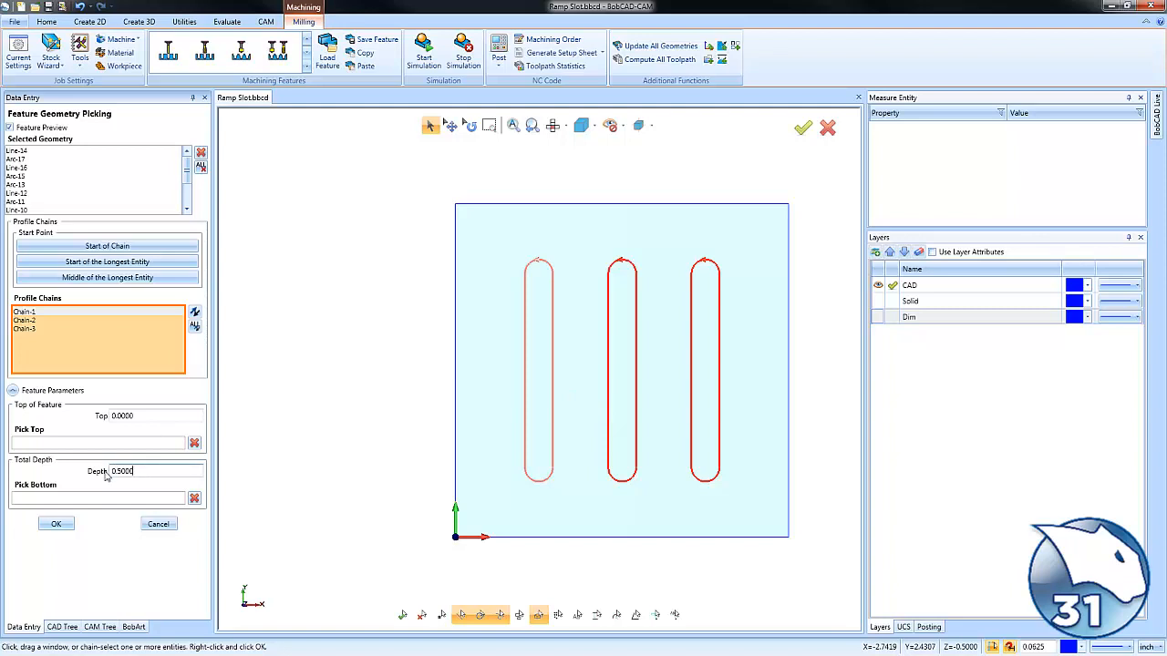
Step: Set the feature Total Depth to 0.375 and confirm the picked slot geometry
{"action": "type", "text": ".375"}
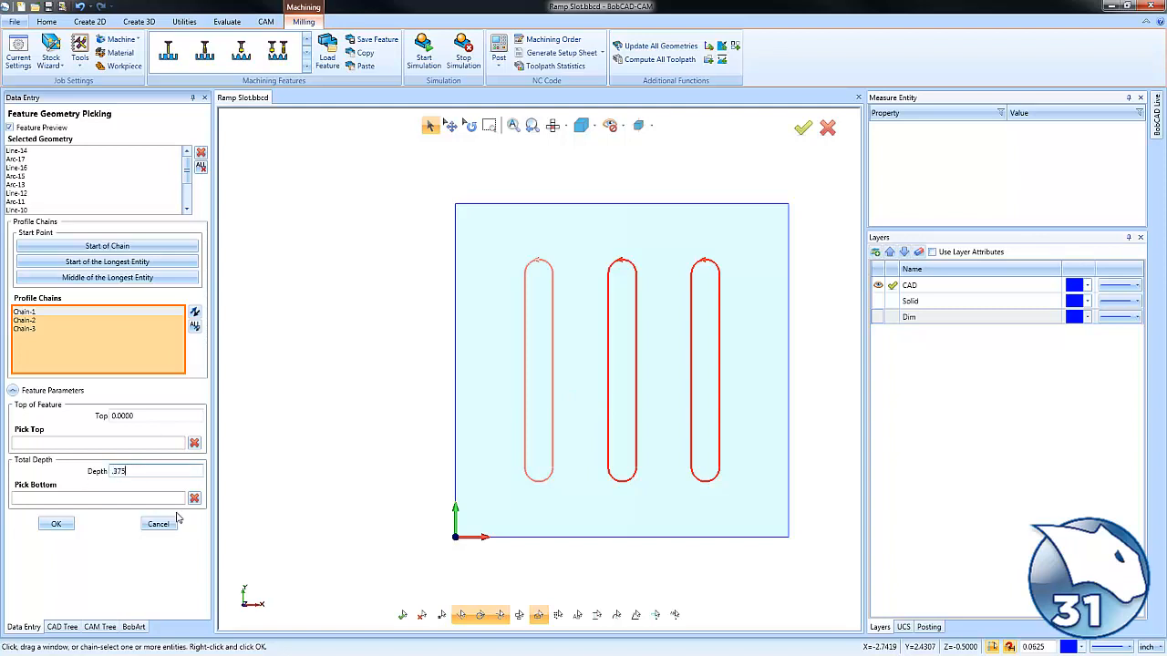
{"action": "left_click", "coordinate": [54, 524]}
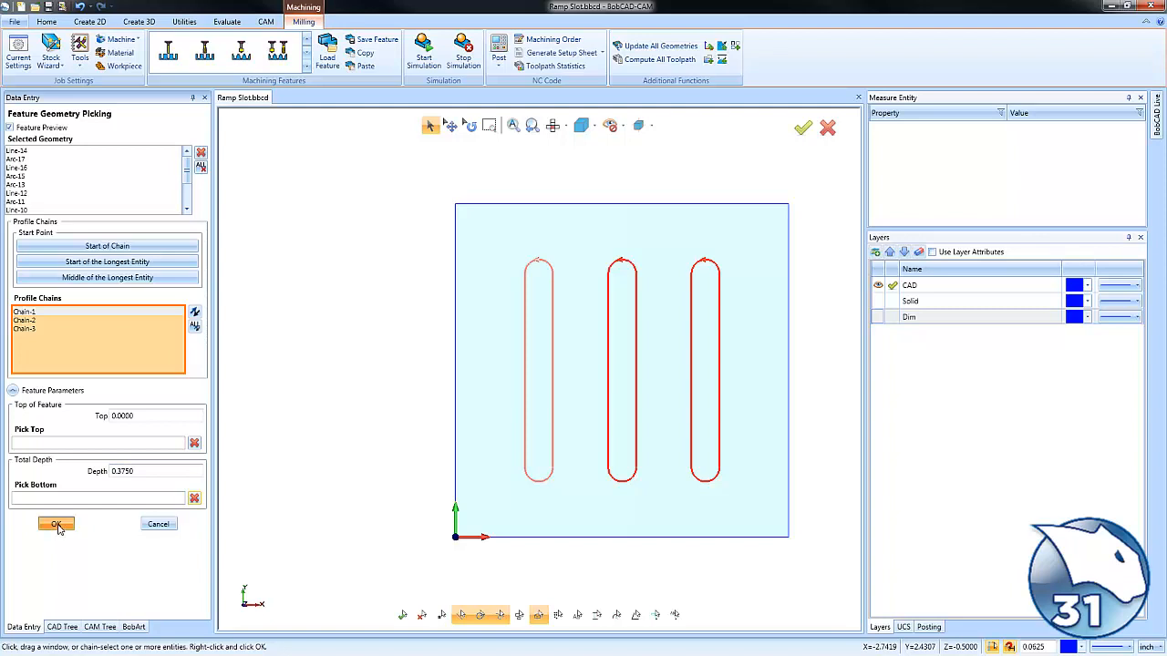
{"action": "left_click", "coordinate": [54, 525]}
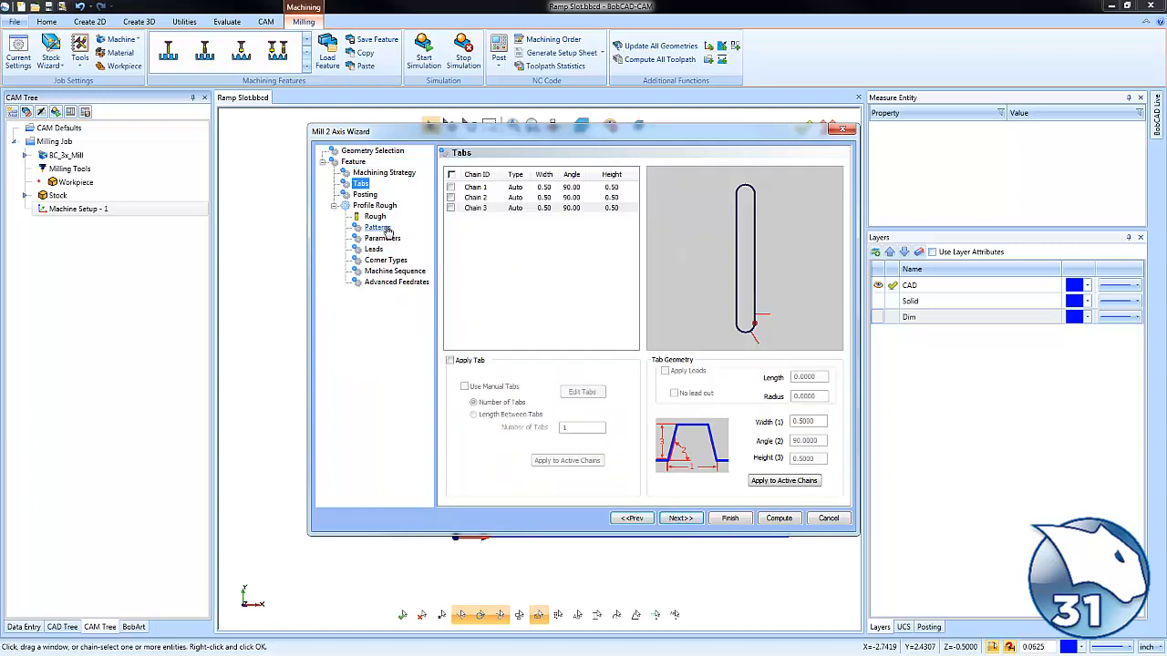
Step: Choose Contour Ramping as the Profile Rough pattern, compensation left, machine compensation off
{"action": "left_click", "coordinate": [374, 216]}
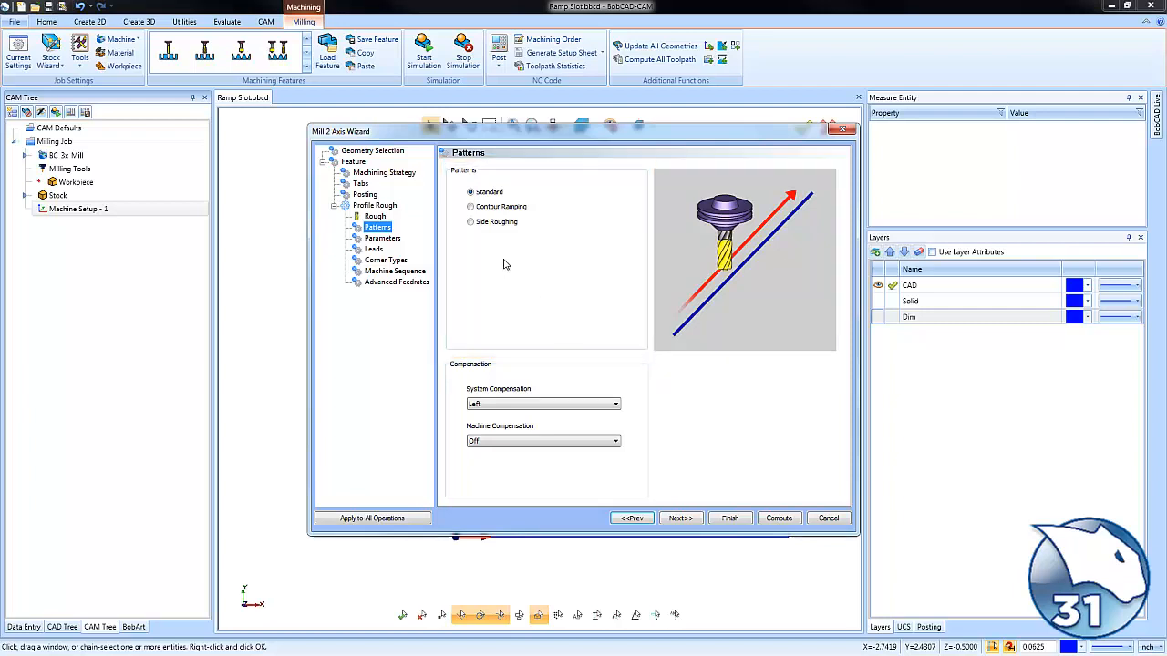
{"action": "left_click", "coordinate": [470, 206]}
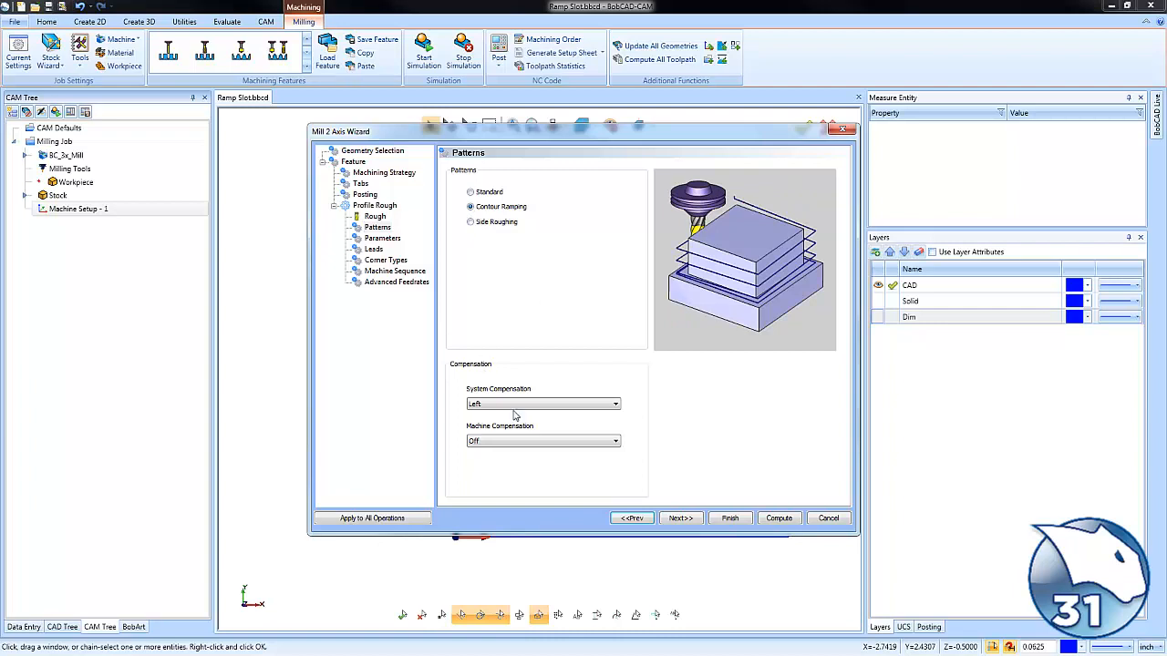
{"action": "mouse_move", "coordinate": [470, 326]}
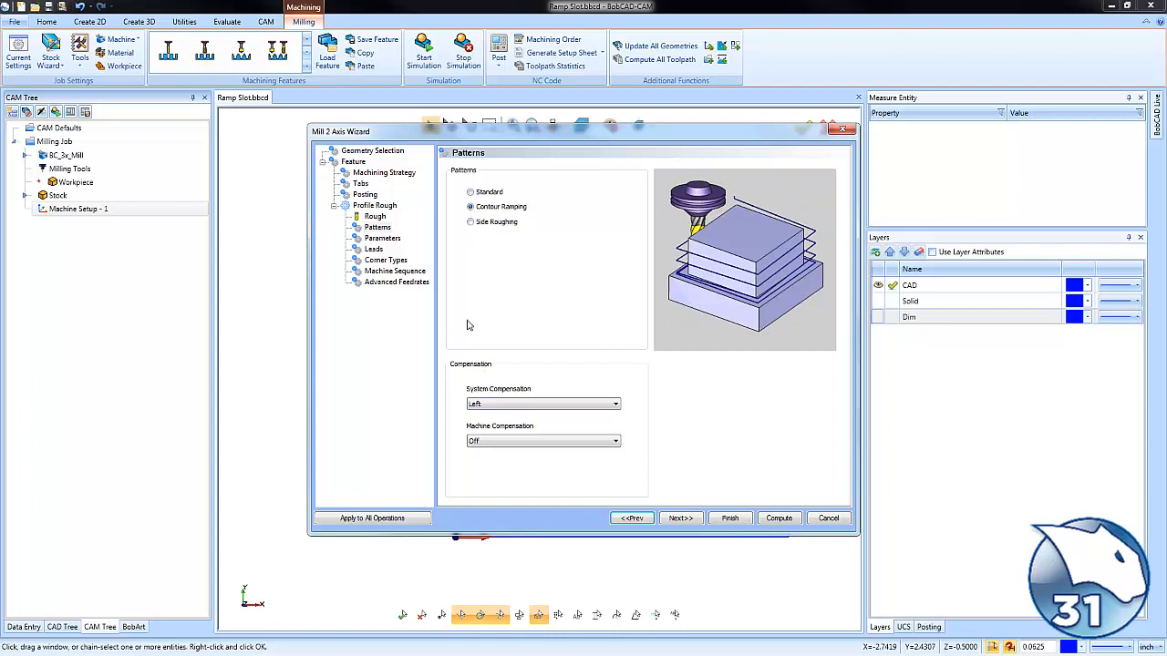
{"action": "left_click", "coordinate": [379, 238]}
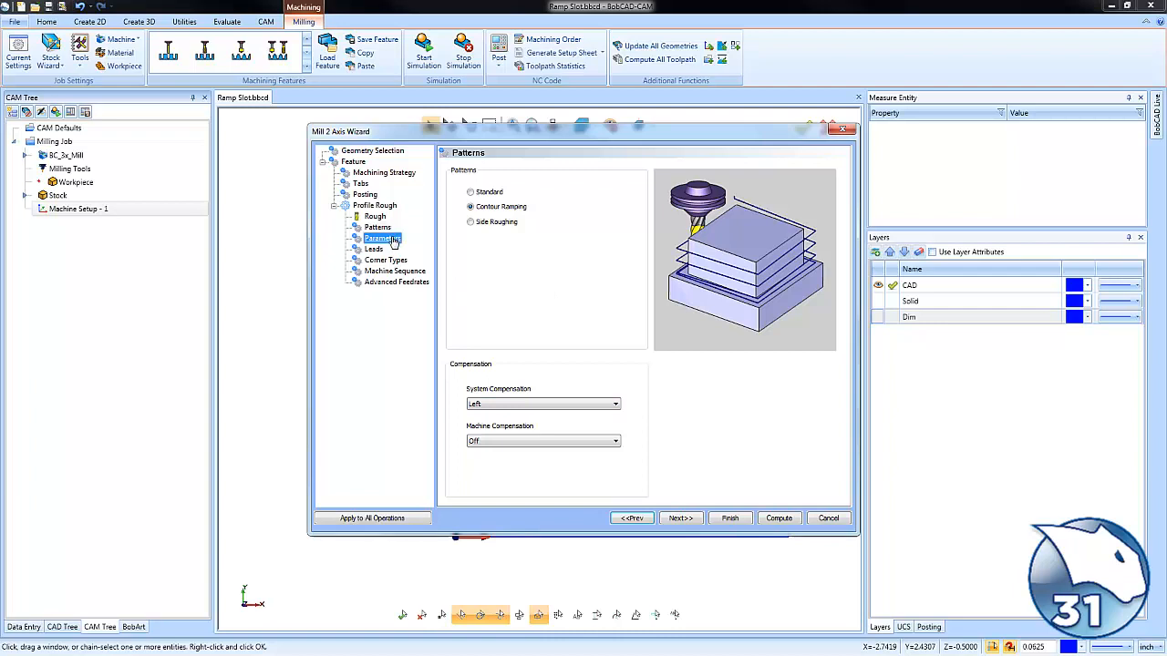
Step: Enter a 0.05 Depth of Cut and compute the ramping toolpath for the three slots
{"action": "left_click", "coordinate": [381, 238]}
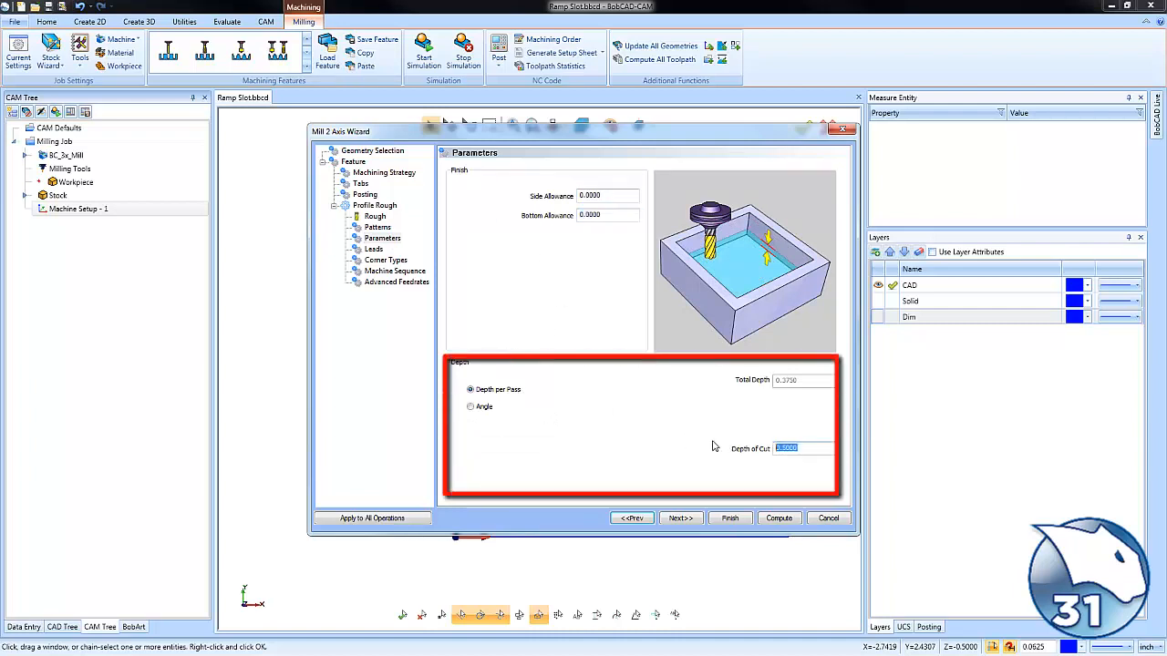
{"action": "type", "text": ".05"}
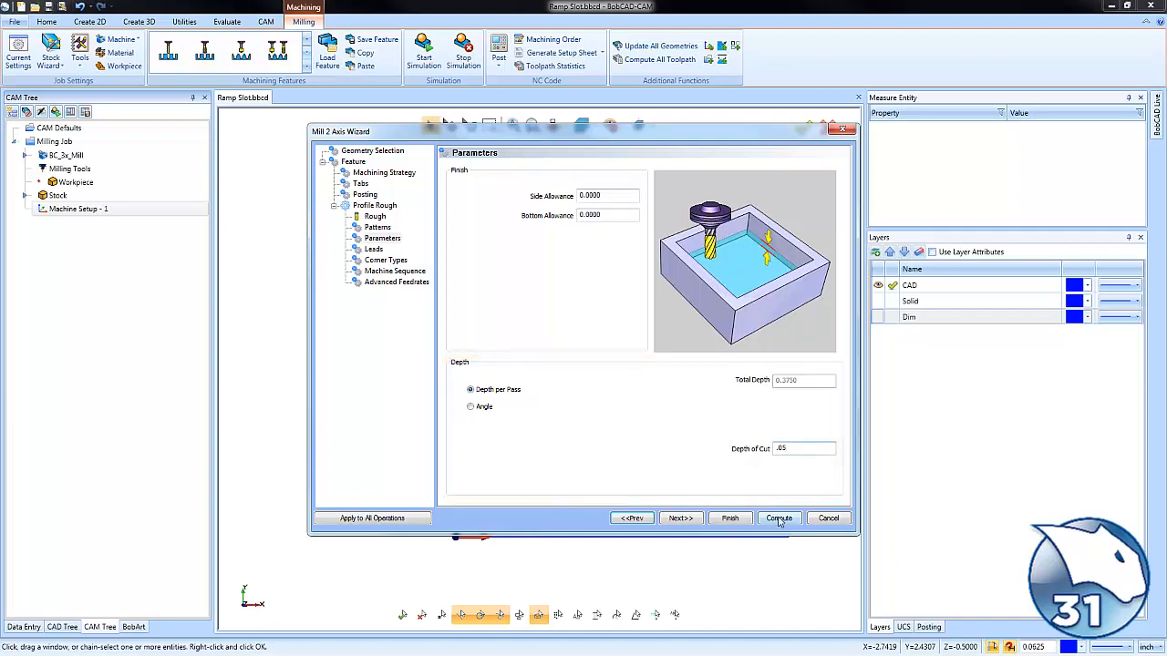
{"action": "left_click", "coordinate": [779, 518]}
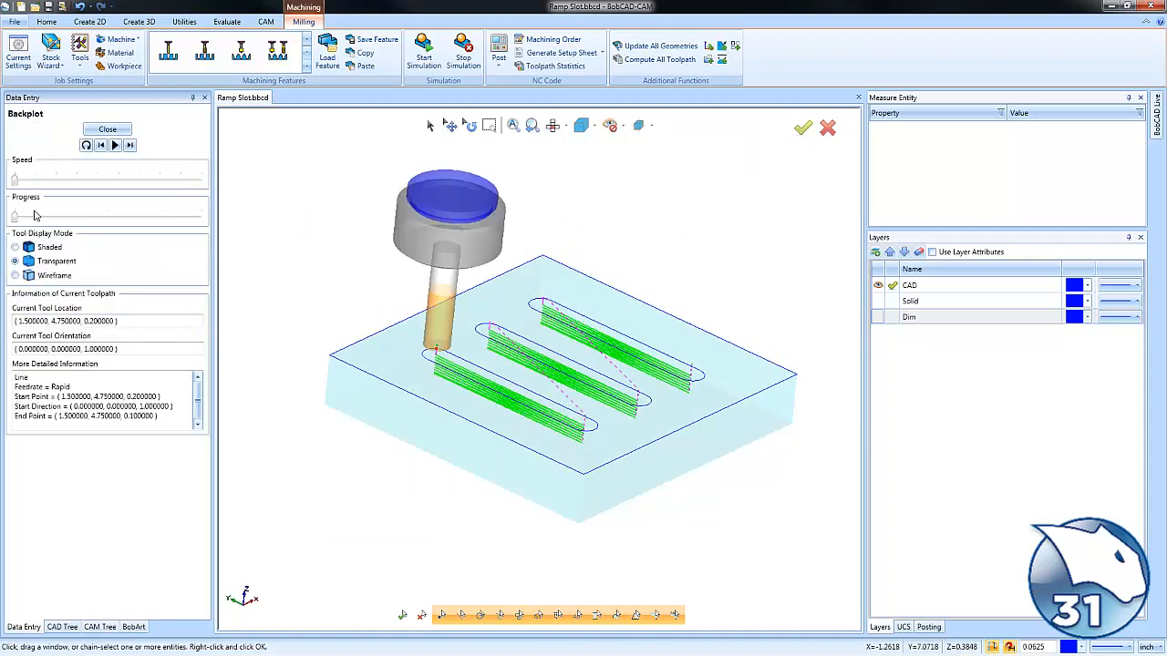
Step: Display the tool shaded and step the backplot two moves down the first slot ramp
{"action": "left_click", "coordinate": [130, 146]}
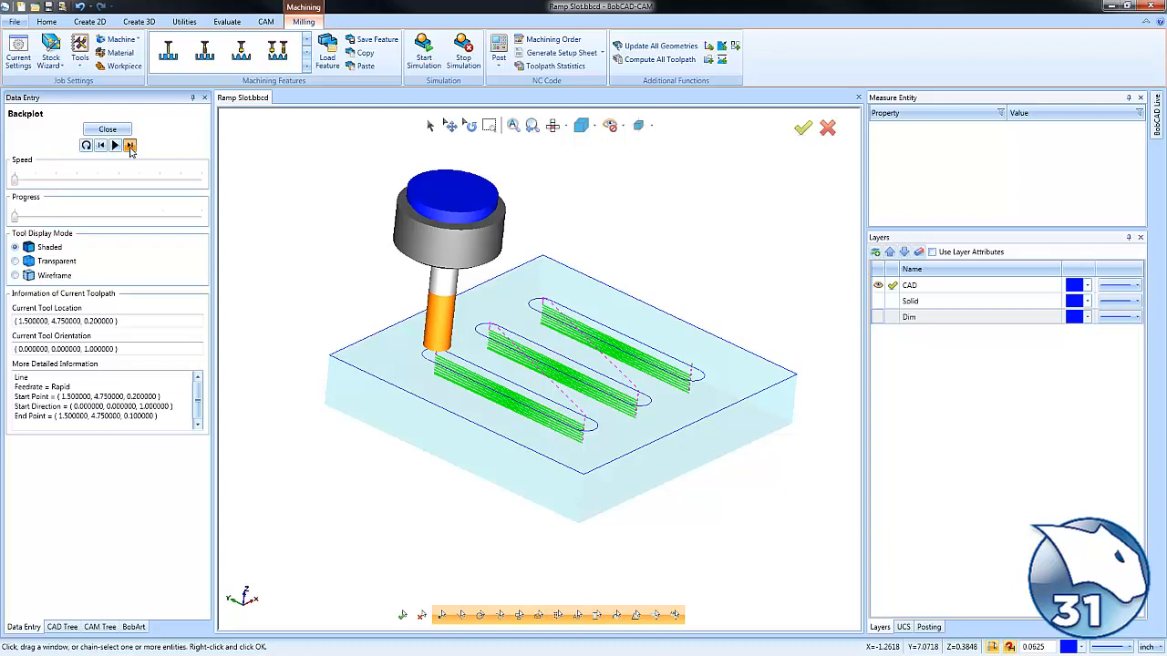
{"action": "left_click", "coordinate": [130, 146]}
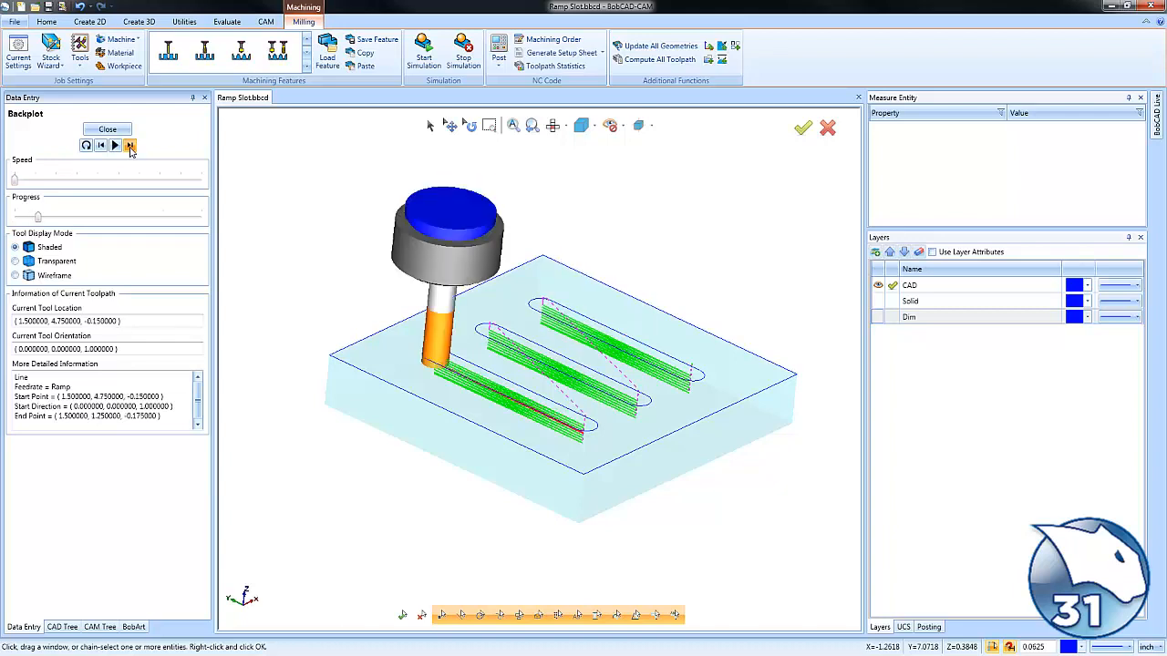
{"action": "left_click", "coordinate": [129, 146]}
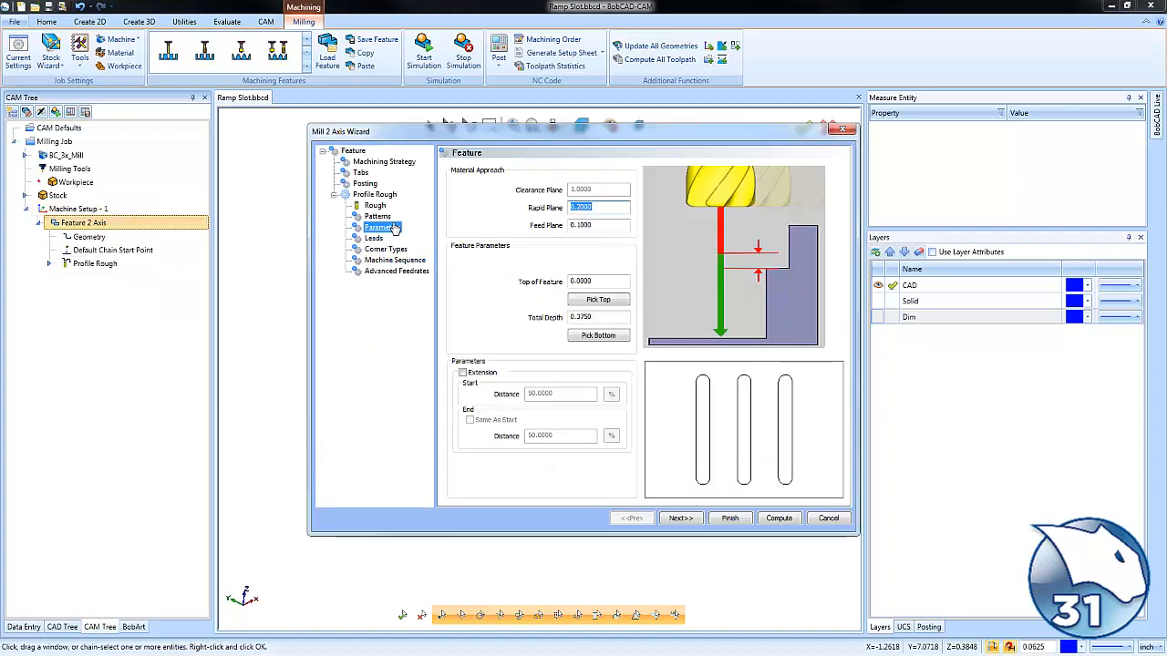
Step: Change Depth of Cut to 0.1 and recompute the slot toolpath
{"action": "left_click", "coordinate": [680, 518]}
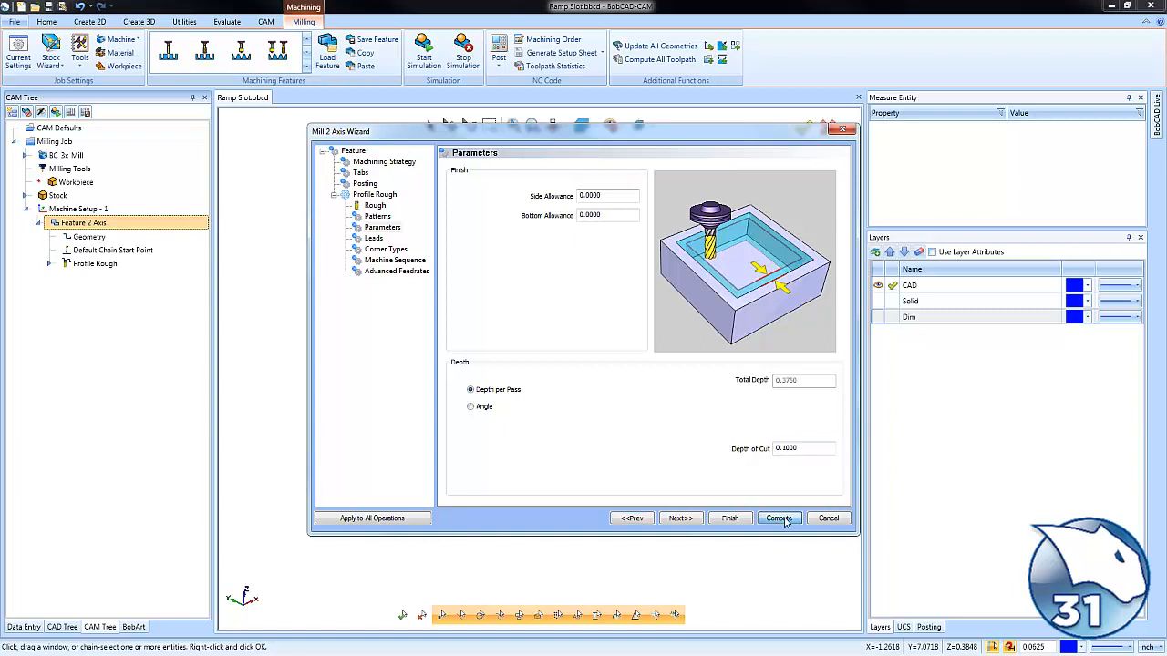
{"action": "left_click", "coordinate": [779, 518]}
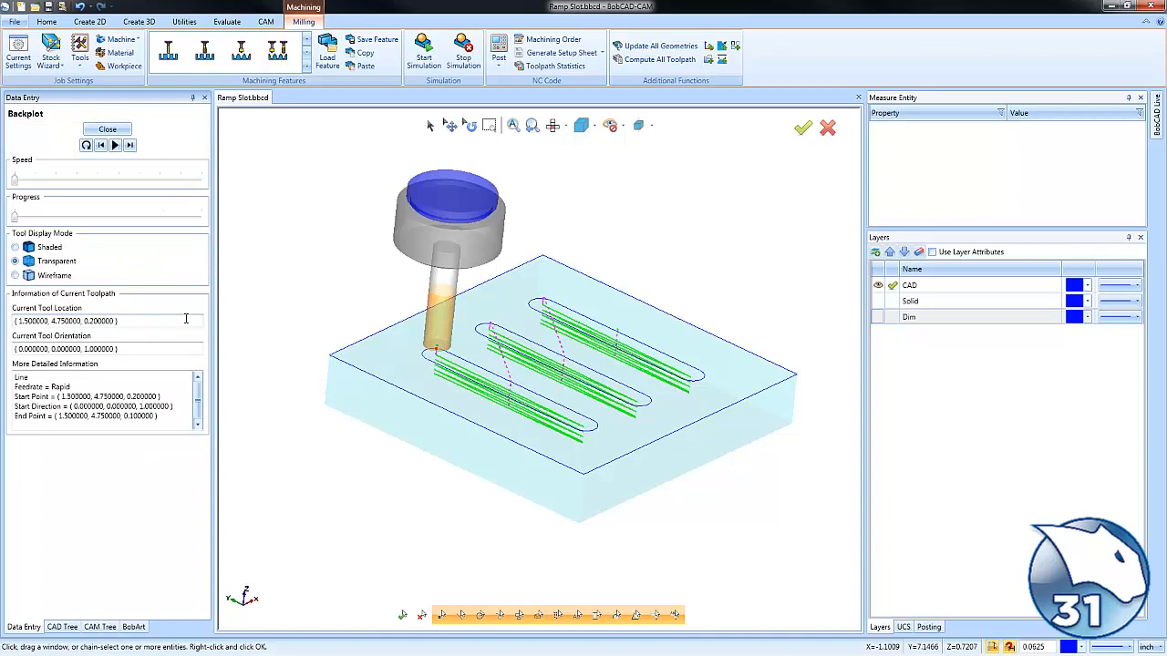
Step: Step the backplot until the tool completes the first slot and rapids to the middle one
{"action": "left_click", "coordinate": [130, 146]}
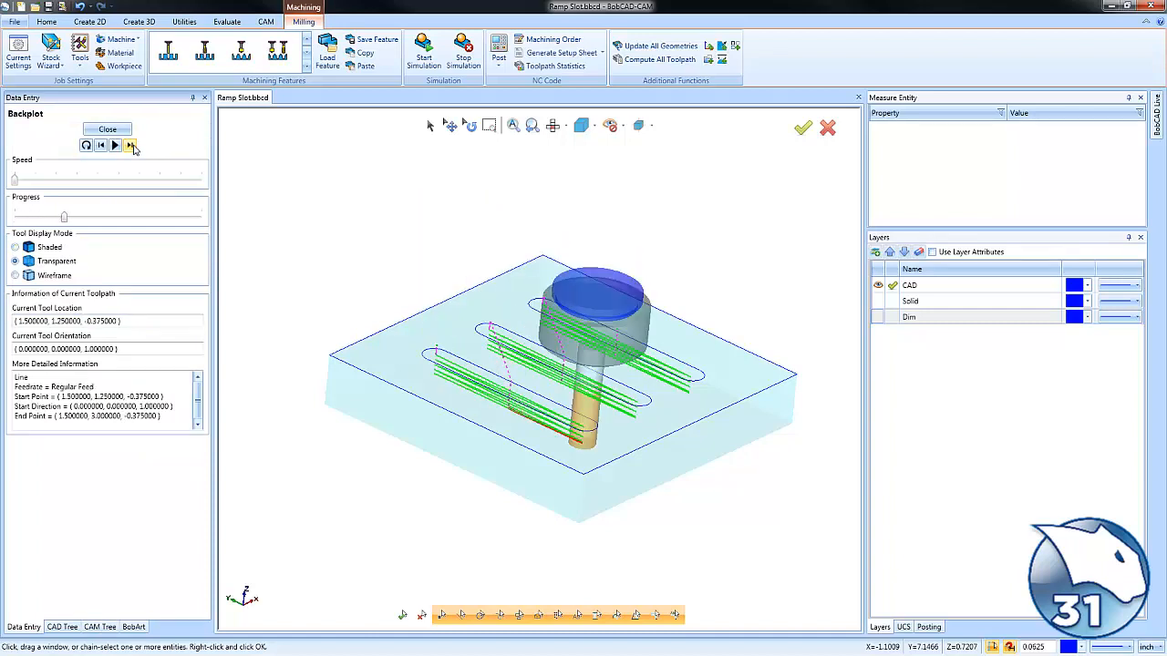
{"action": "left_click", "coordinate": [113, 145]}
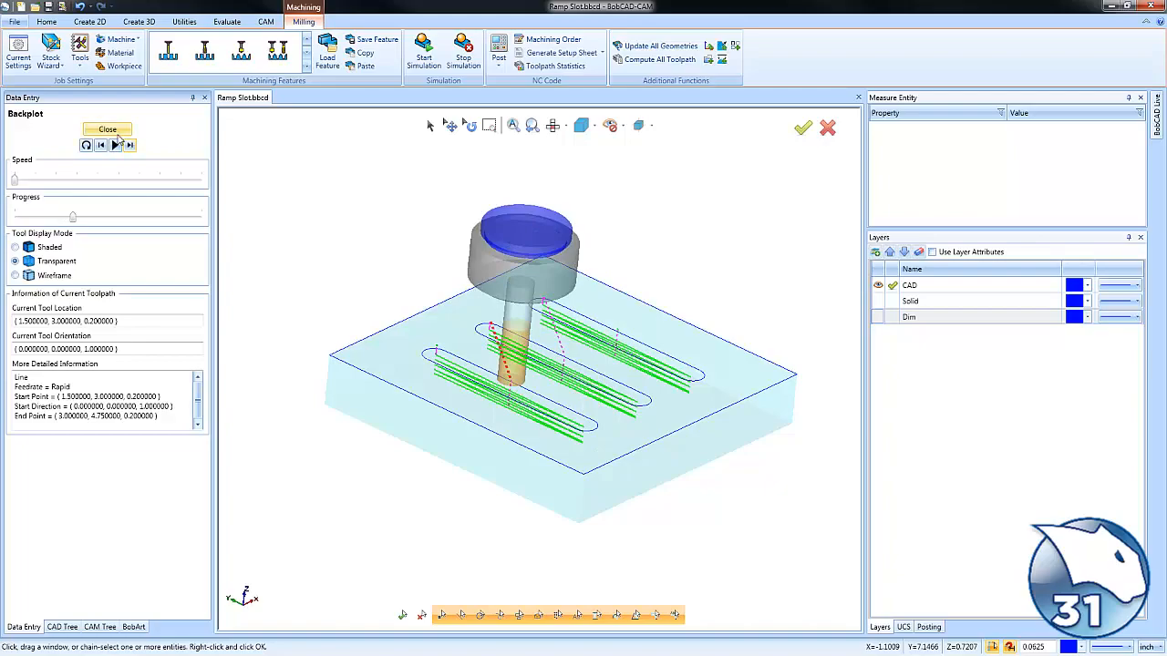